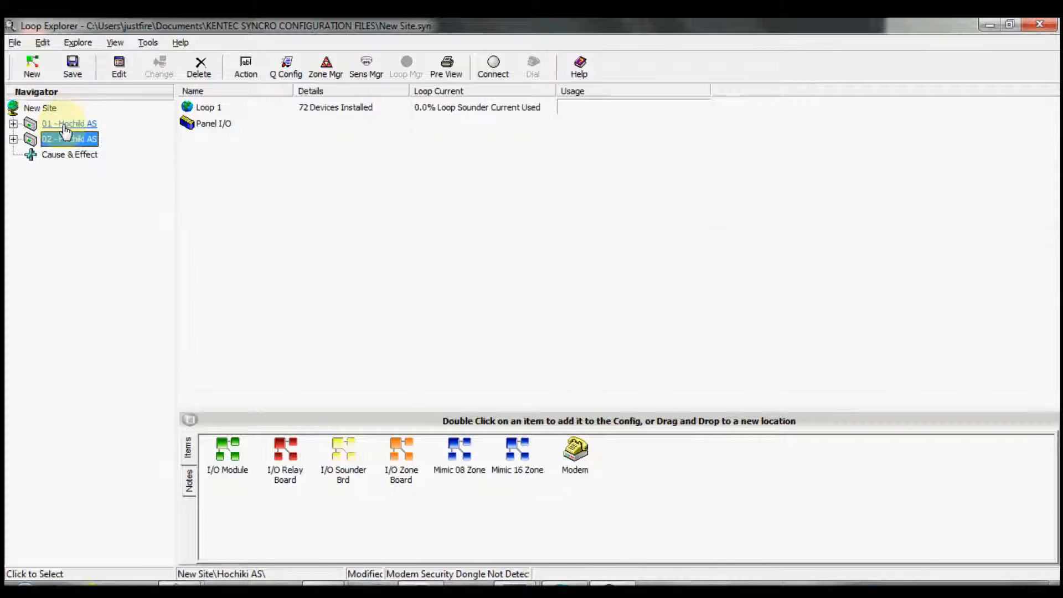
# Step: Browse panel 01's Loop 1 overview, opening and cancelling a device's settings without changes
pyautogui.click(67, 123)
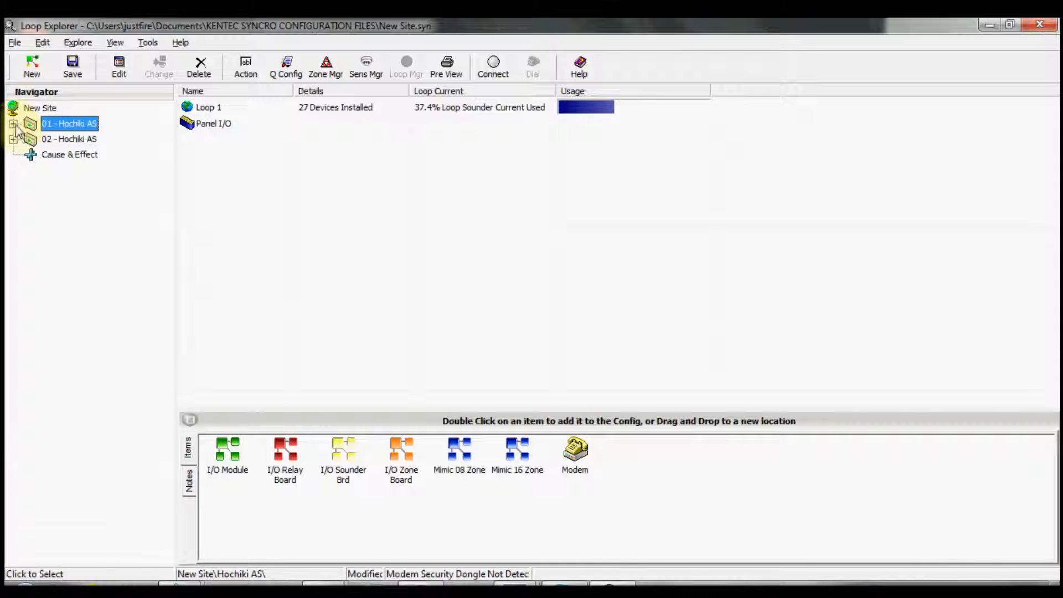
pyautogui.click(15, 124)
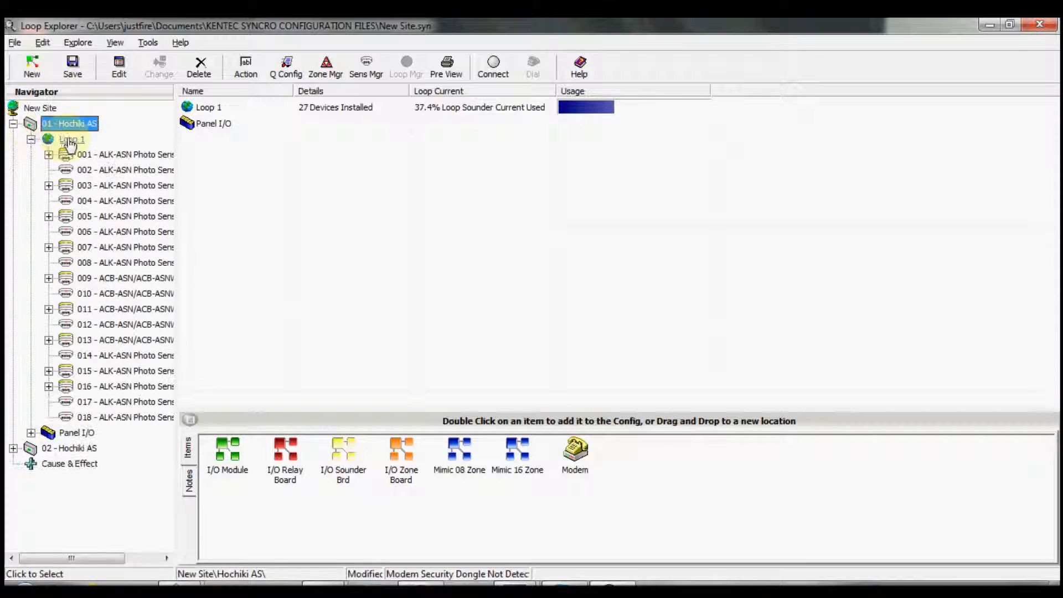
pyautogui.click(70, 140)
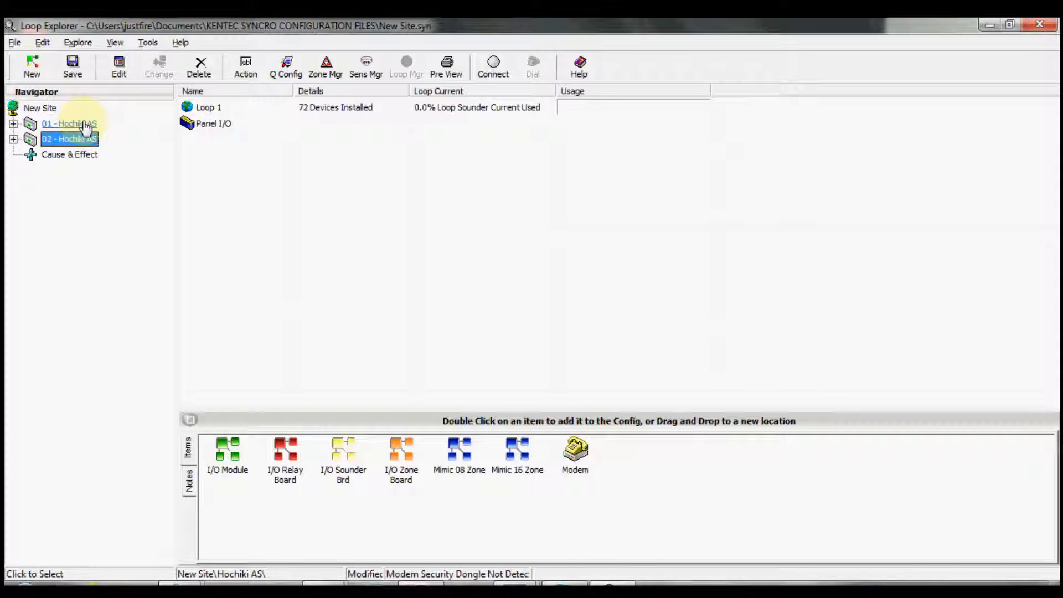
pyautogui.click(12, 124)
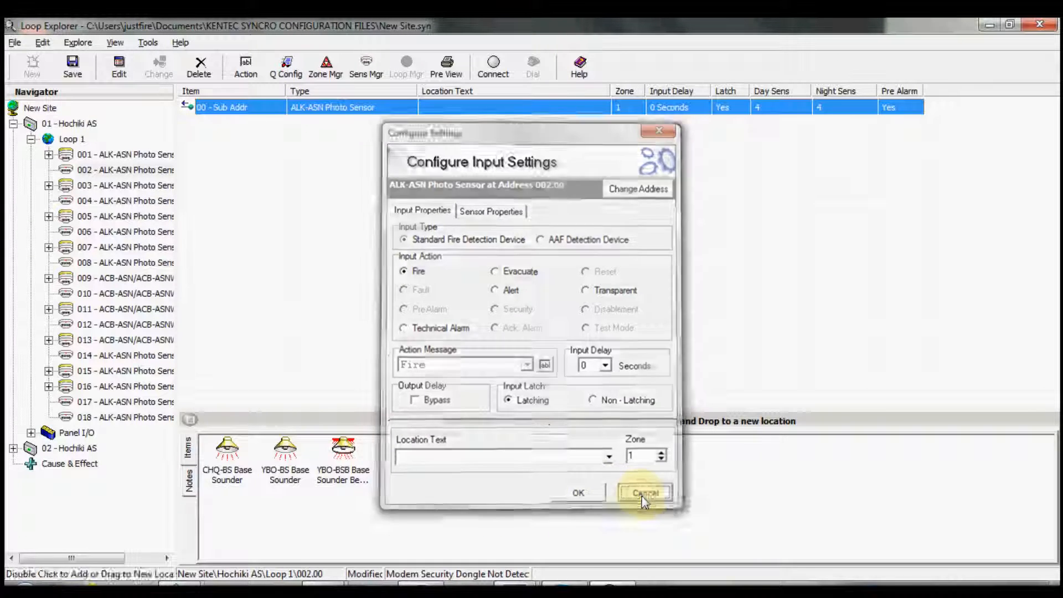
pyautogui.click(643, 492)
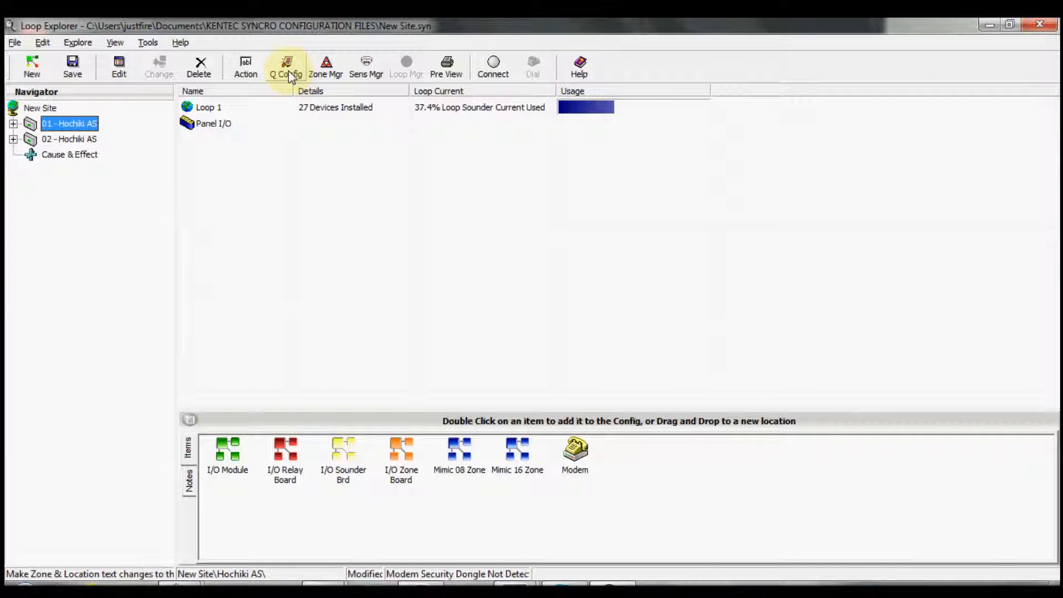
pyautogui.moveTo(268, 103)
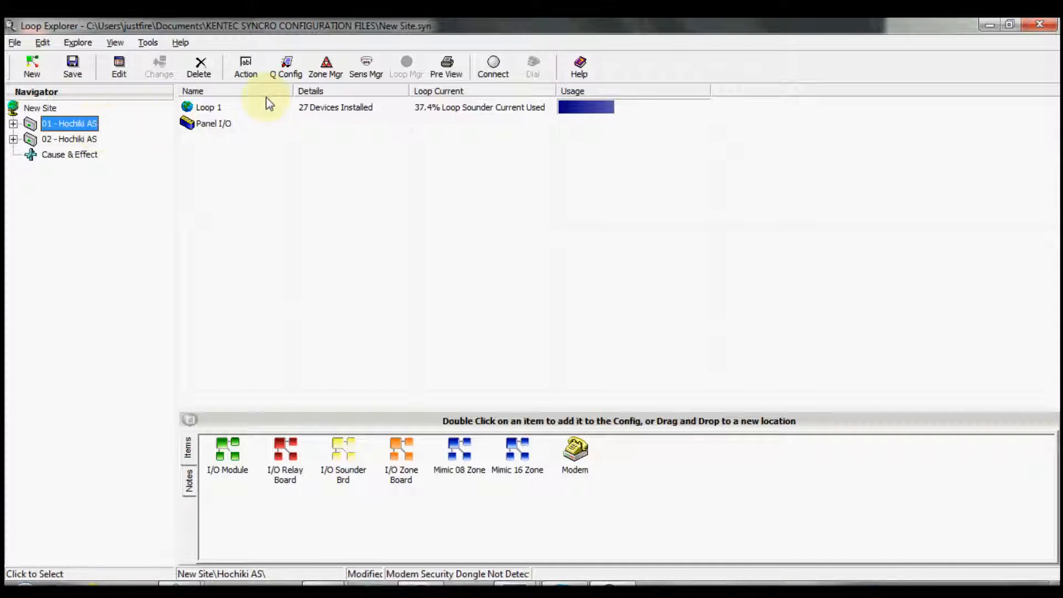
# Step: Open Quick Config for panel 01 and enter Loop 1 zones 2, 4, 44, 1 and 6
pyautogui.click(286, 66)
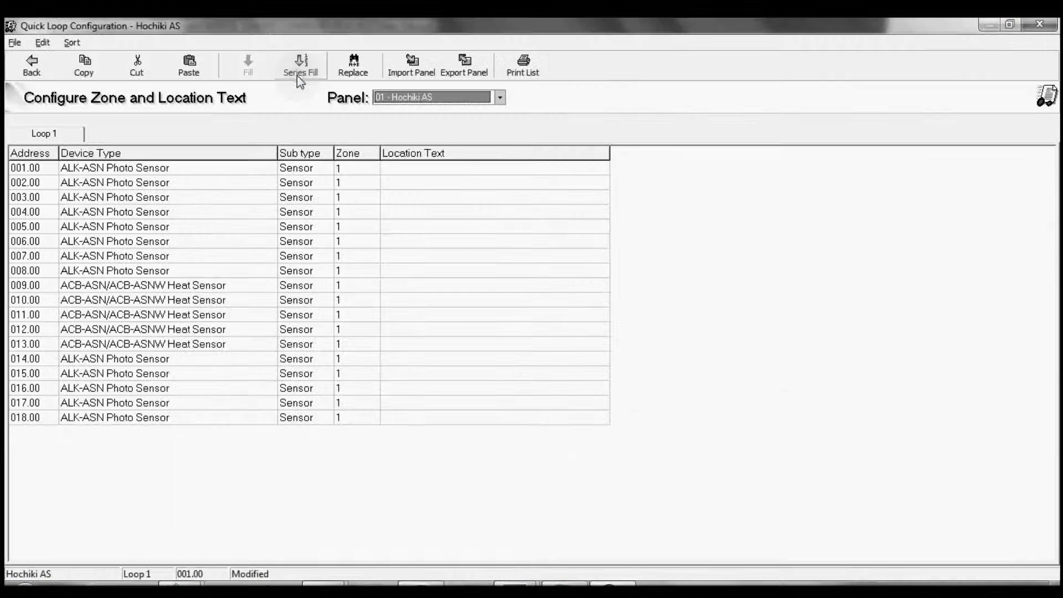
pyautogui.moveTo(246, 167)
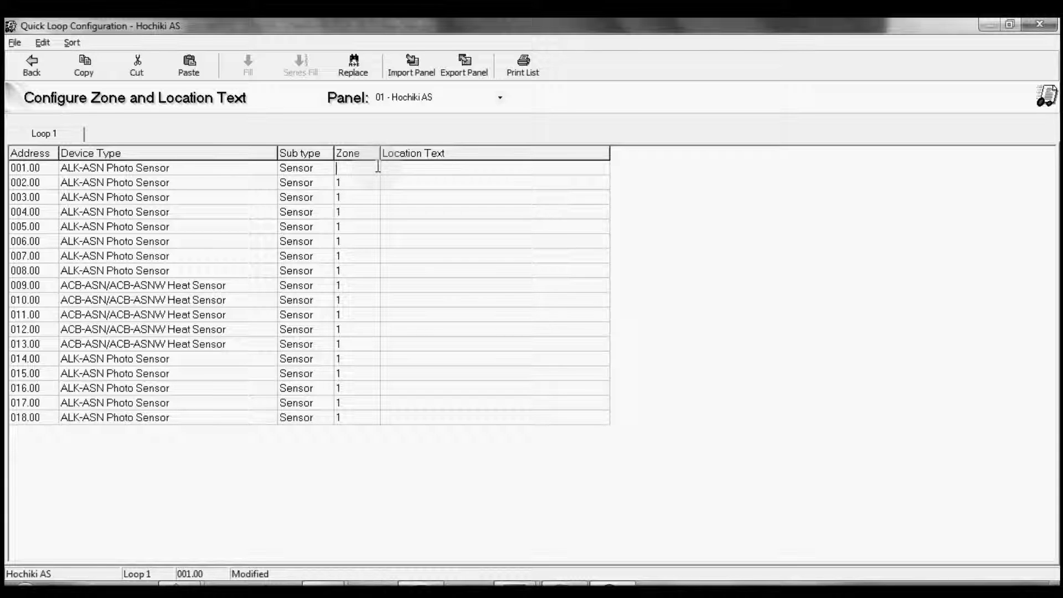
pyautogui.write('2')
pyautogui.click(357, 417)
pyautogui.write('6')
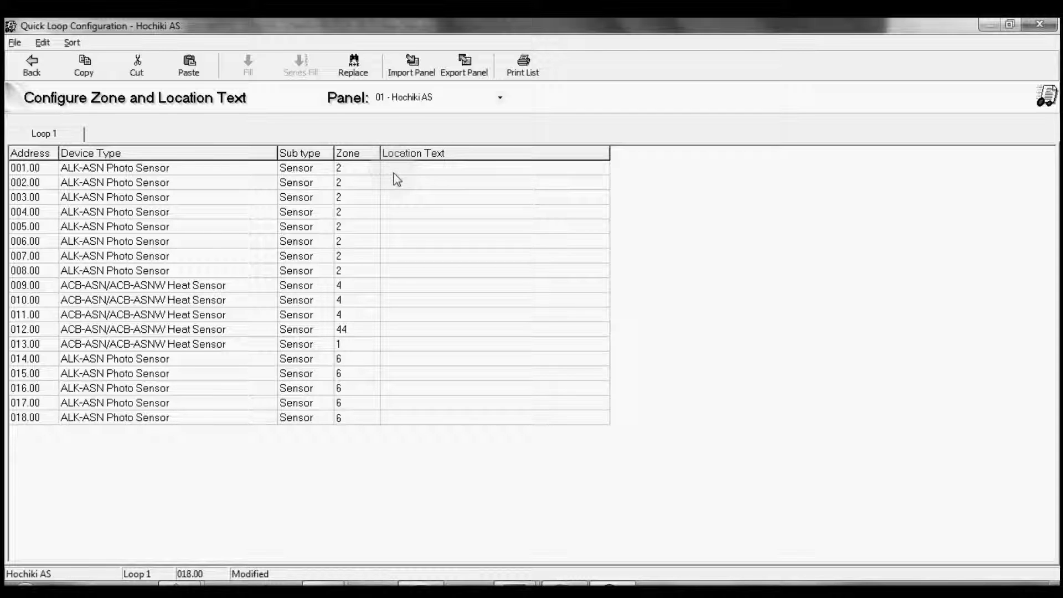
# Step: Enter 'Warehouse 1' as the location text for devices 001–008 and 012
pyautogui.write('Wa')
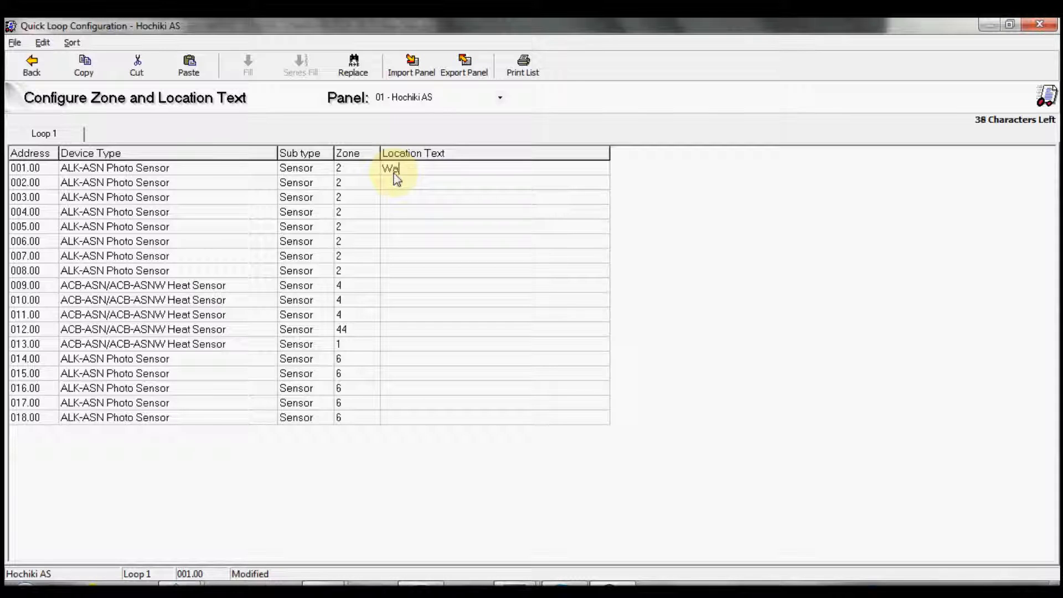
pyautogui.write('rehouse')
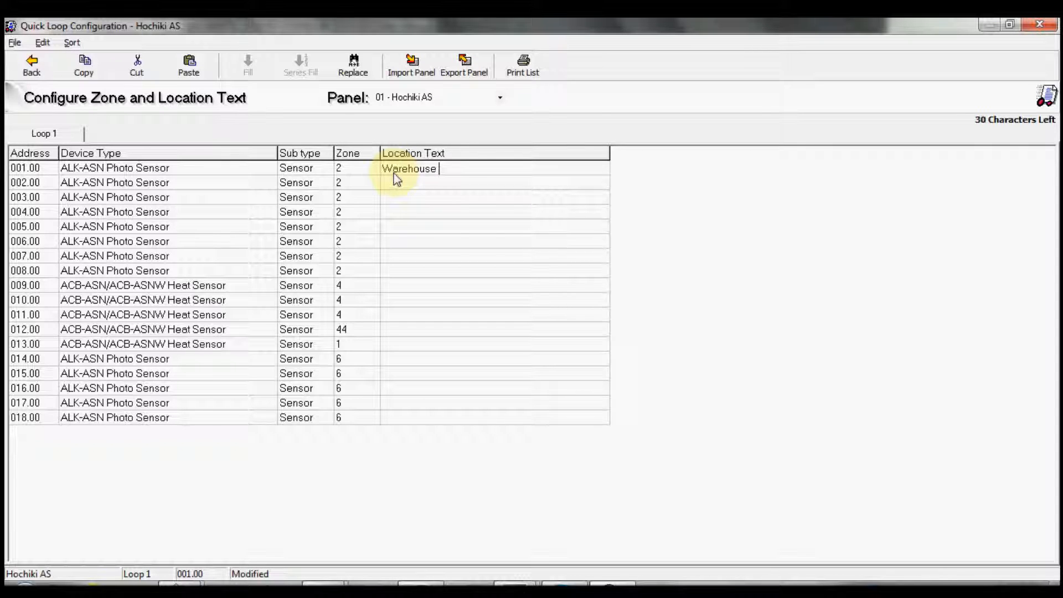
pyautogui.write('1')
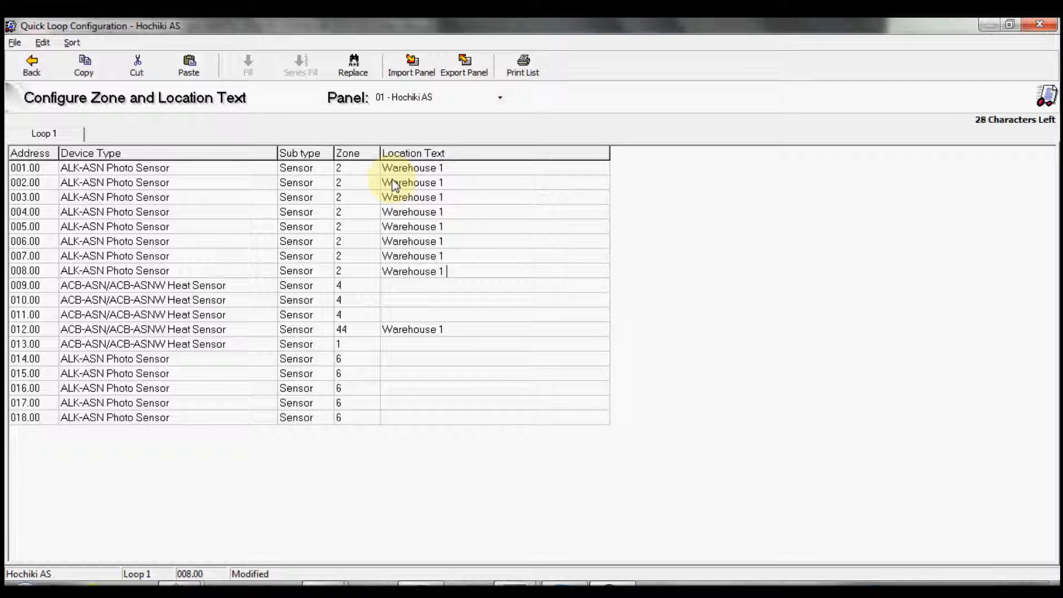
pyautogui.click(420, 284)
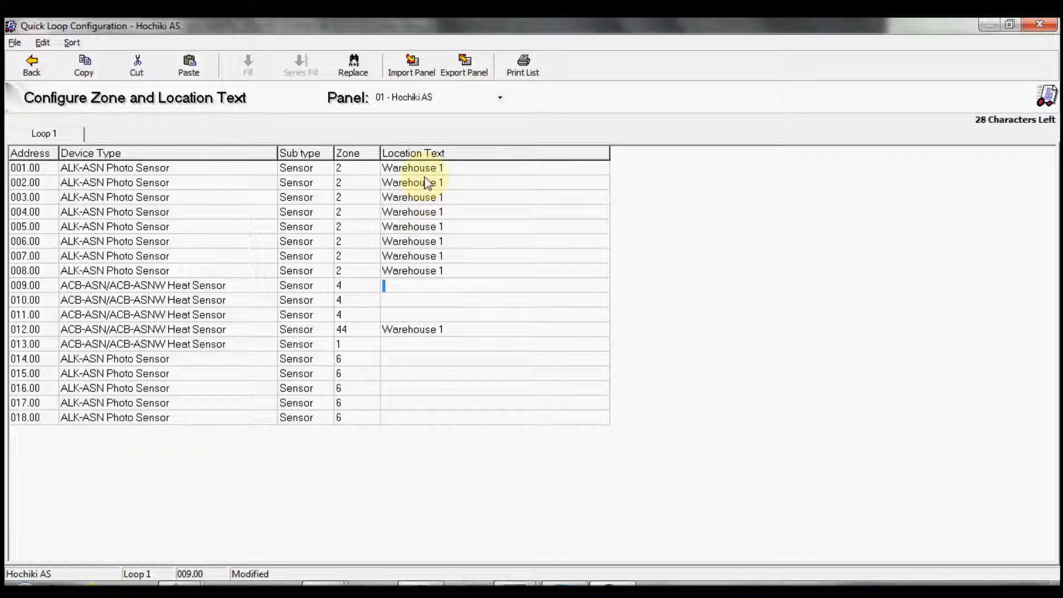
# Step: Switch the Panel dropdown to 02 and return to the site overview
pyautogui.click(348, 329)
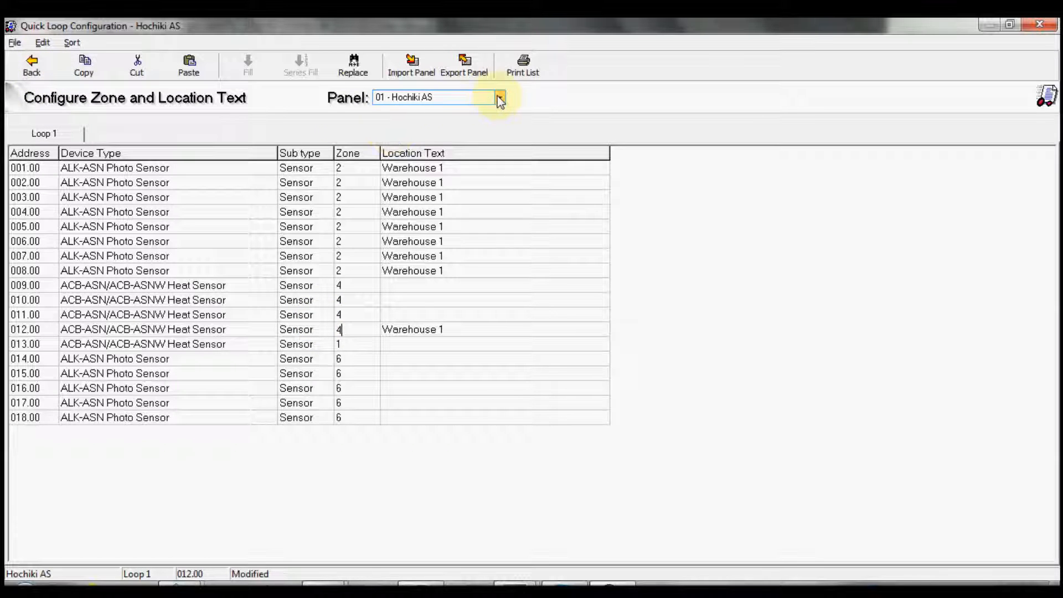
pyautogui.click(501, 97)
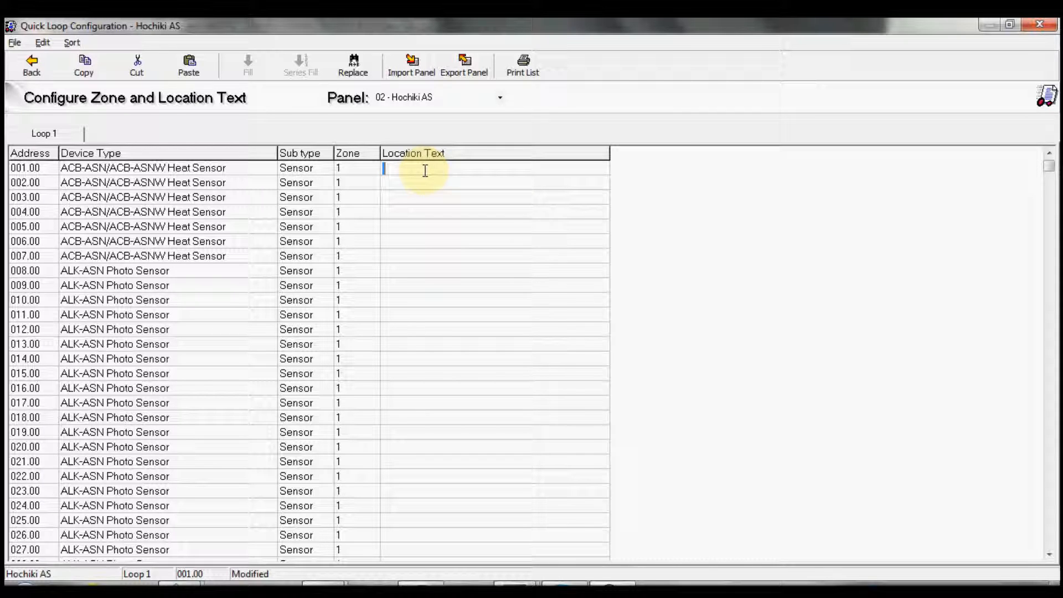
pyautogui.click(31, 66)
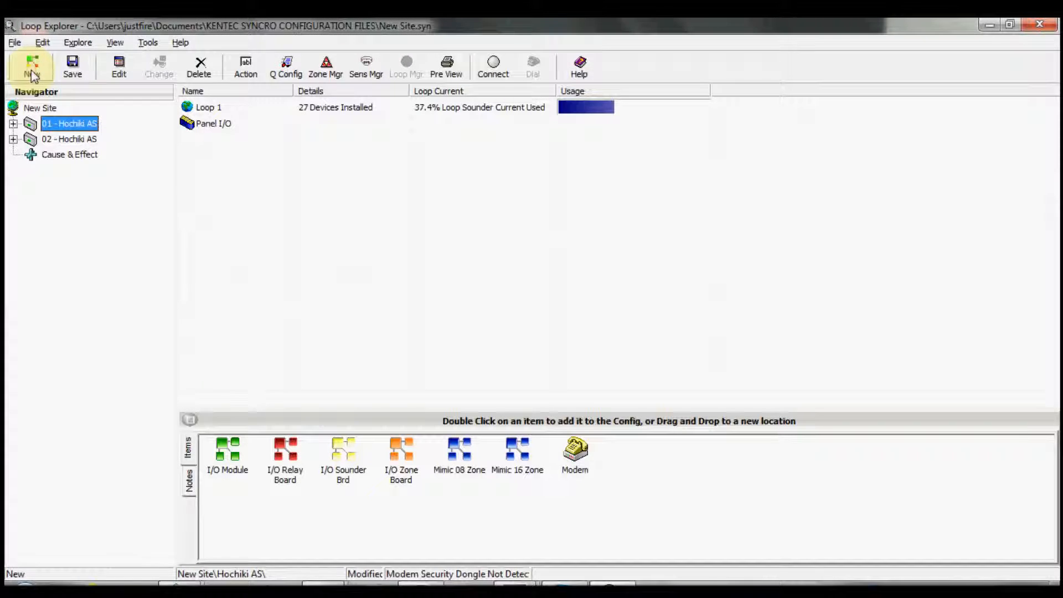
# Step: Expand panel 01, show Loop 1's device list and select device 012 to check its zone
pyautogui.click(13, 124)
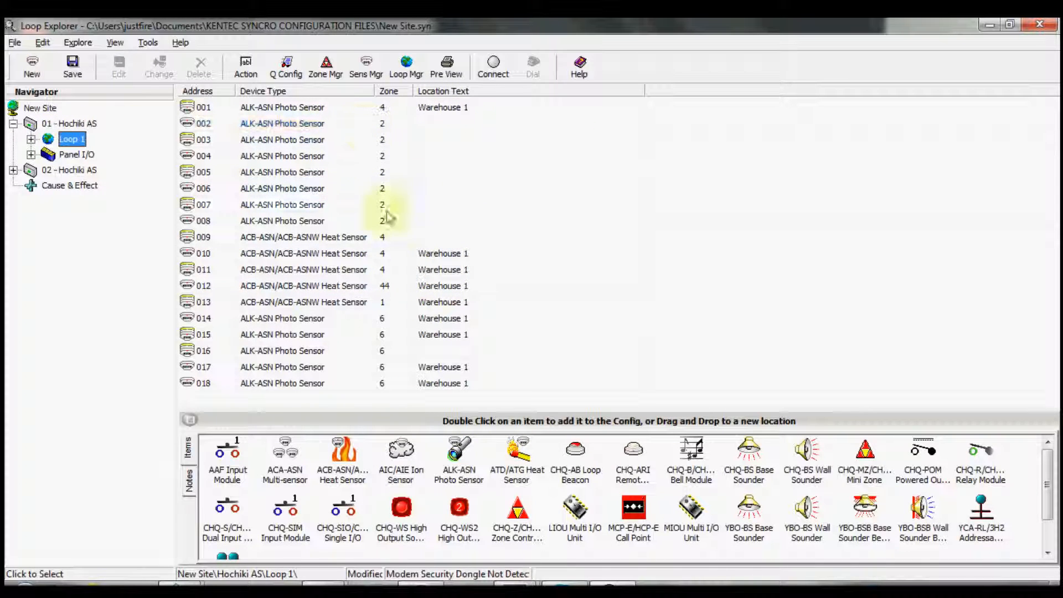
pyautogui.click(306, 286)
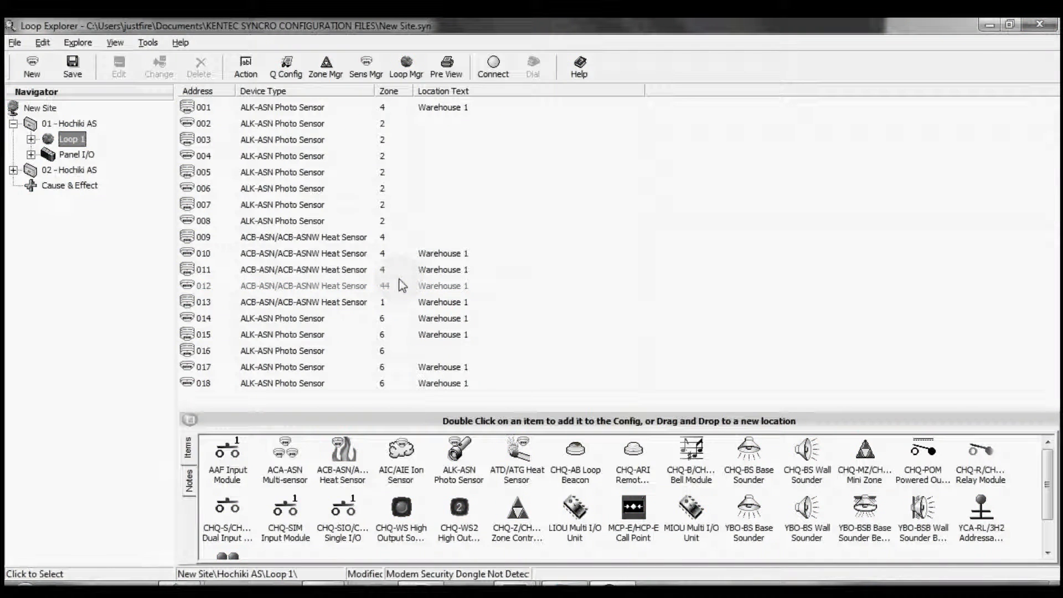
pyautogui.click(303, 286)
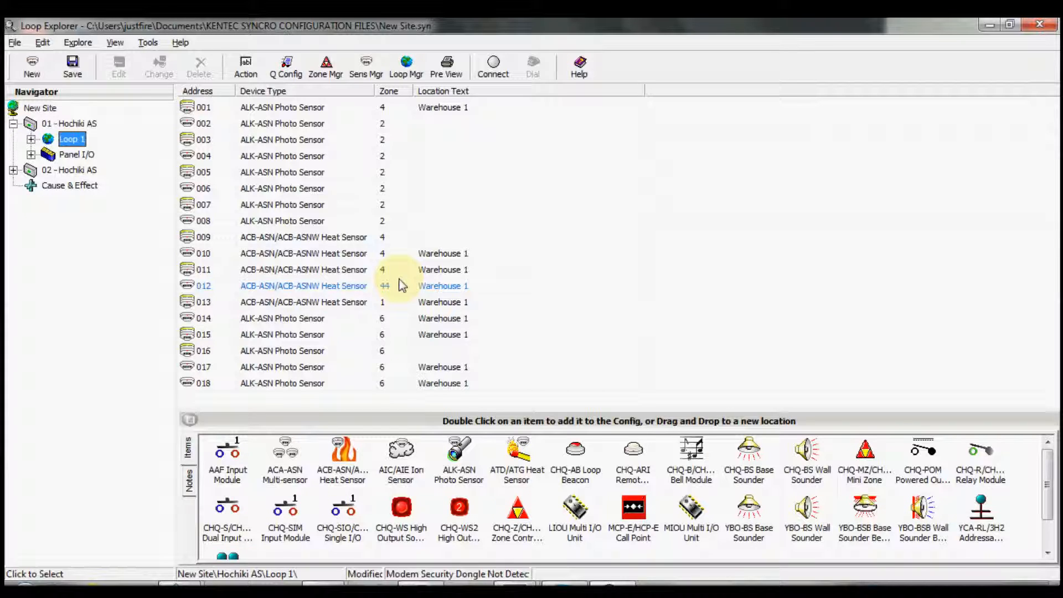